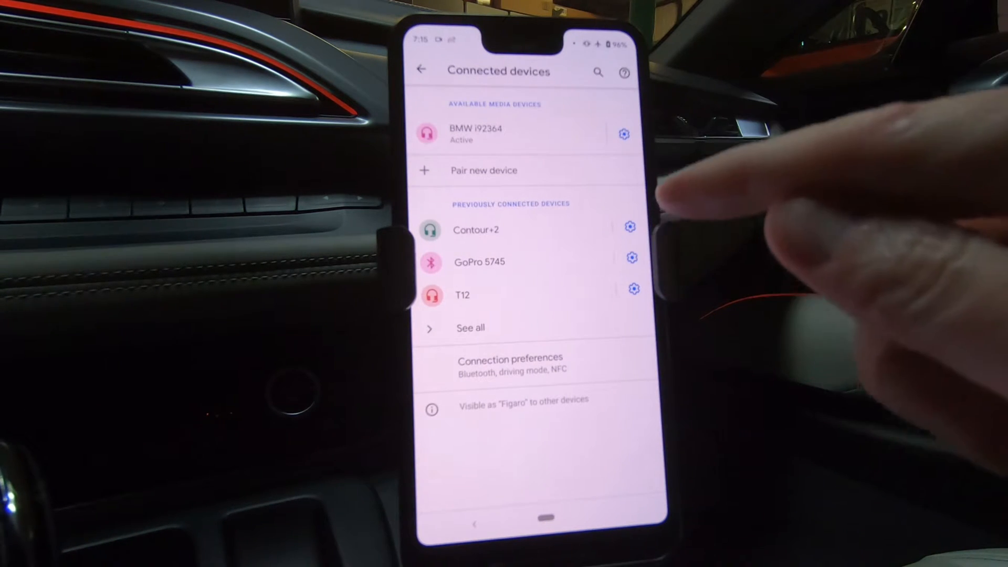
Disconnect the phone from BMW i92364 and list all previously connected Bluetooth devices
left_click(623, 135)
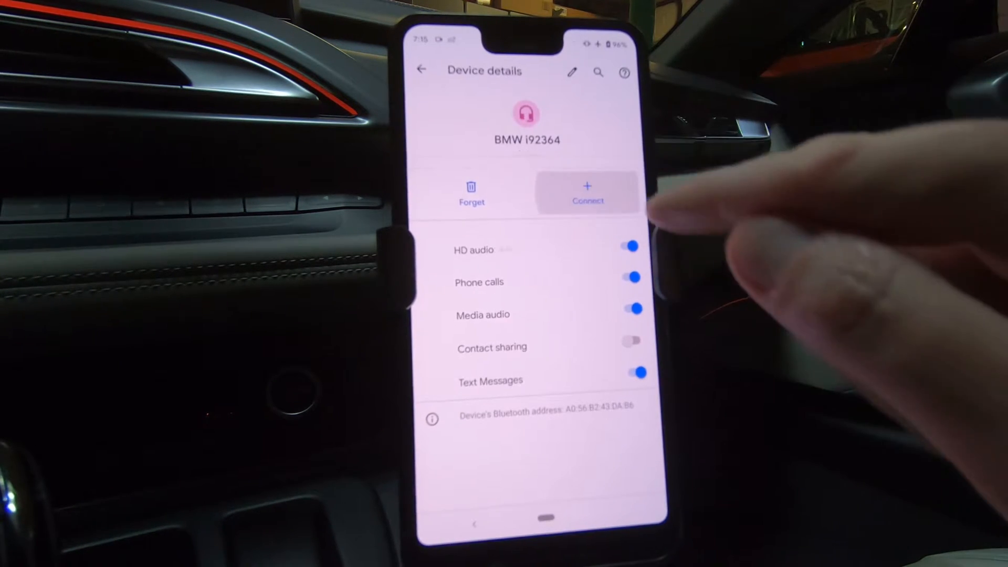
left_click(422, 71)
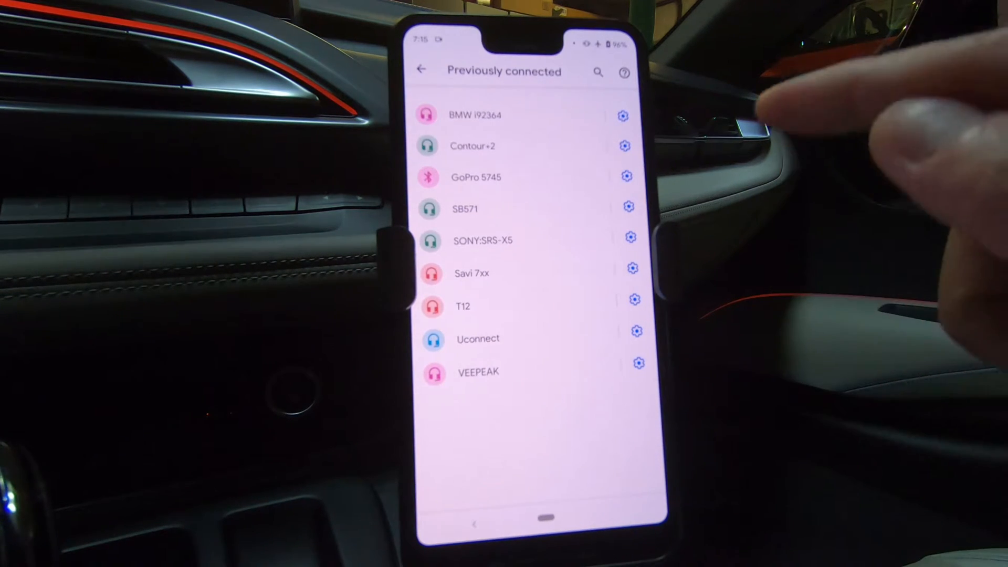
left_click(638, 363)
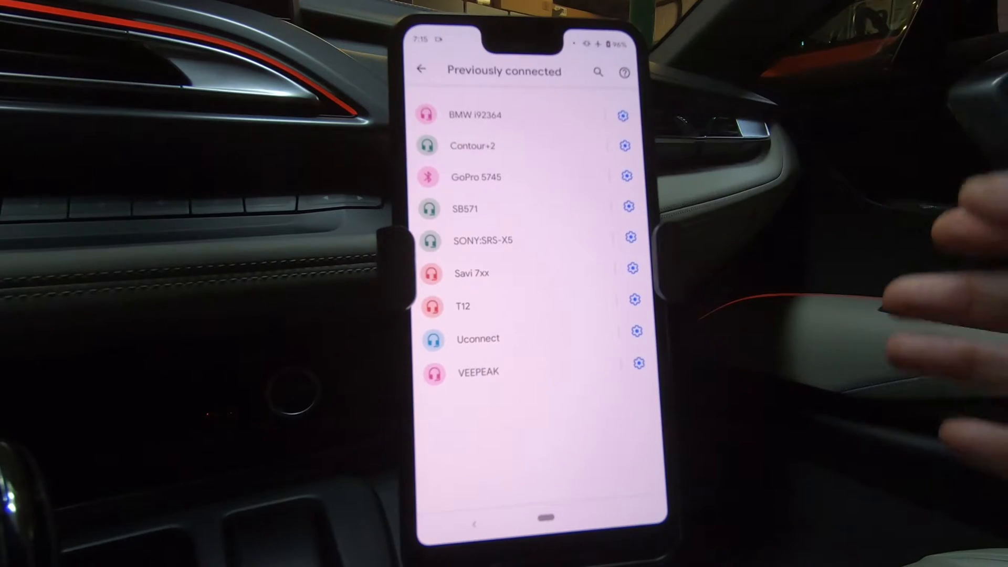
left_click(423, 71)
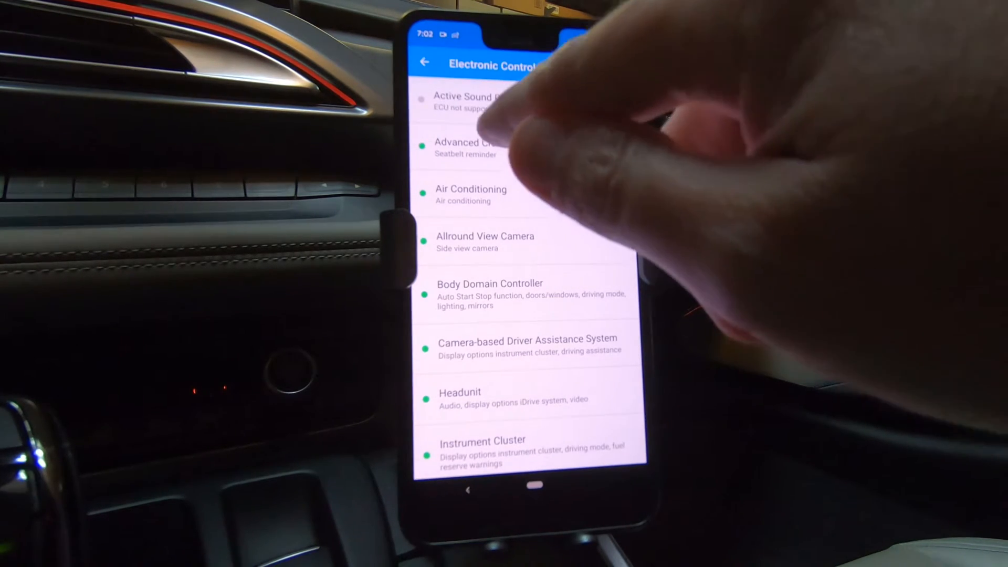
Set Initial seat belt reminder after start to Not active in Advanced Crash Safety
left_click(464, 146)
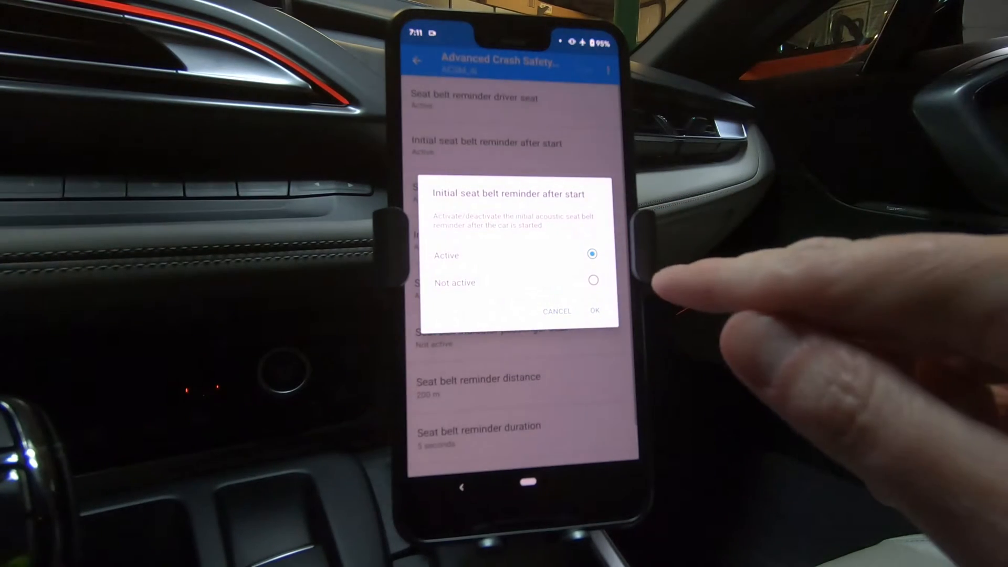
left_click(593, 279)
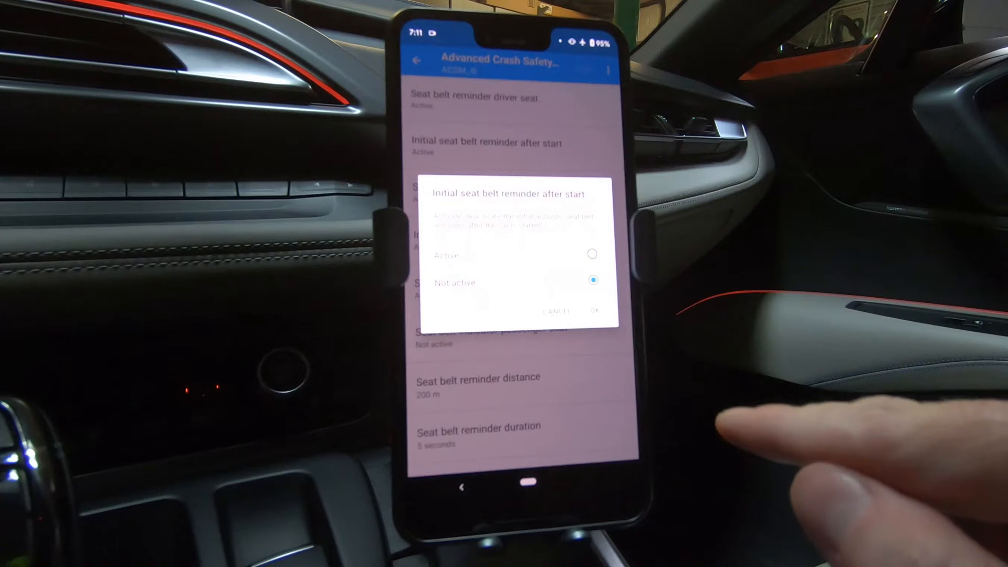
left_click(595, 311)
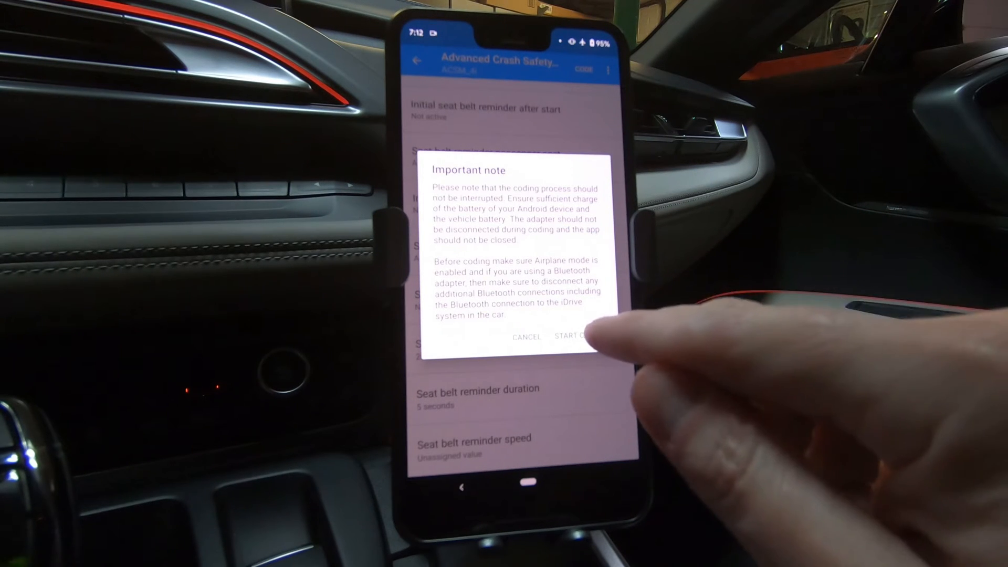
Start coding the seat belt reminder change to the car
left_click(572, 337)
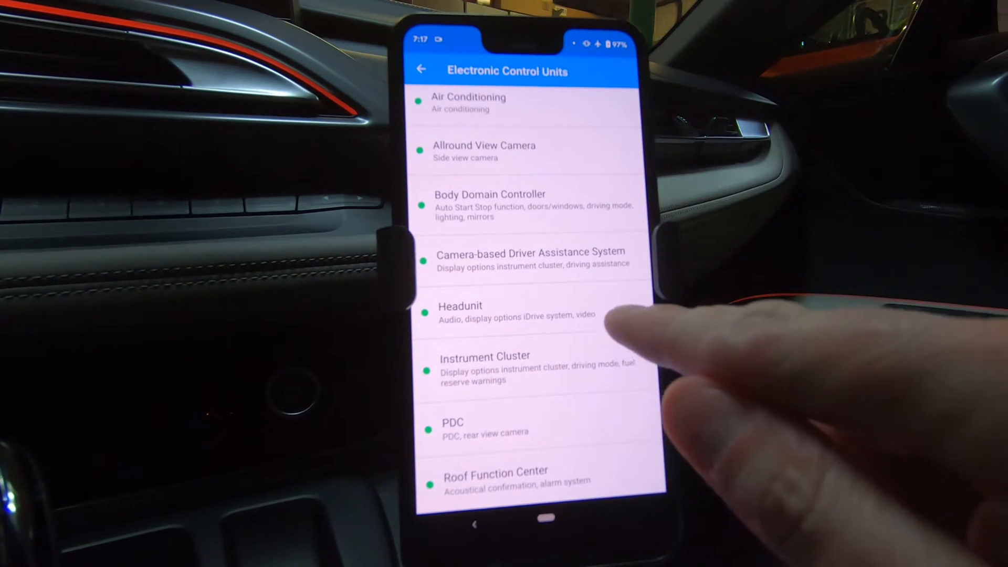
Open the Headunit module from the control unit list
left_click(482, 310)
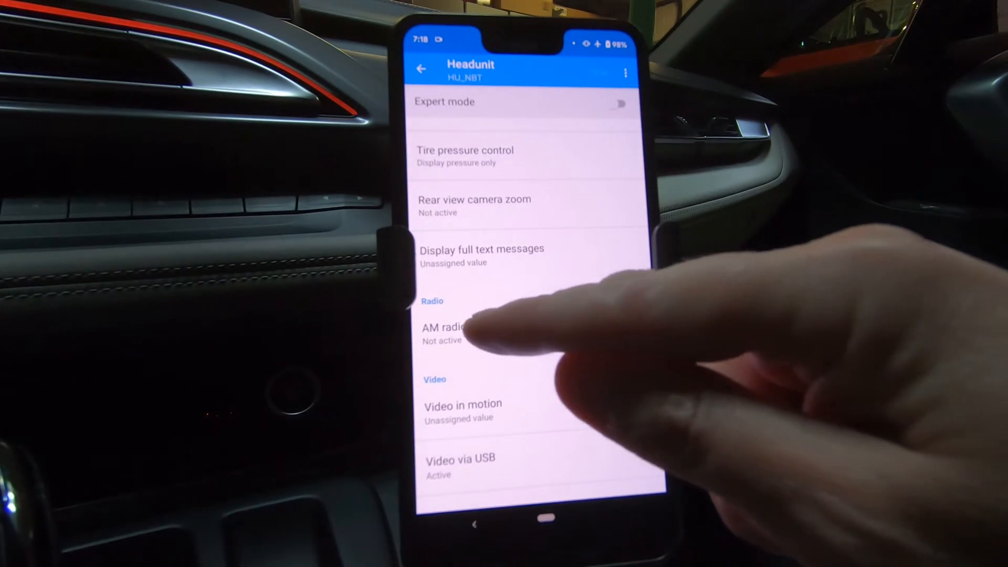
Activate AM radio, set tire pressure display to temperature and pressure, and tap CODE
left_click(445, 331)
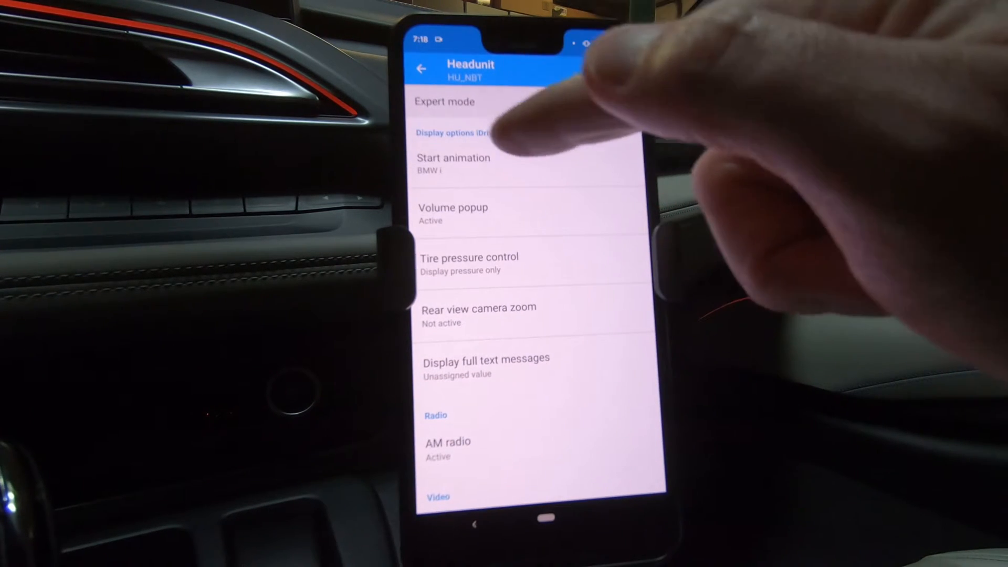
left_click(467, 262)
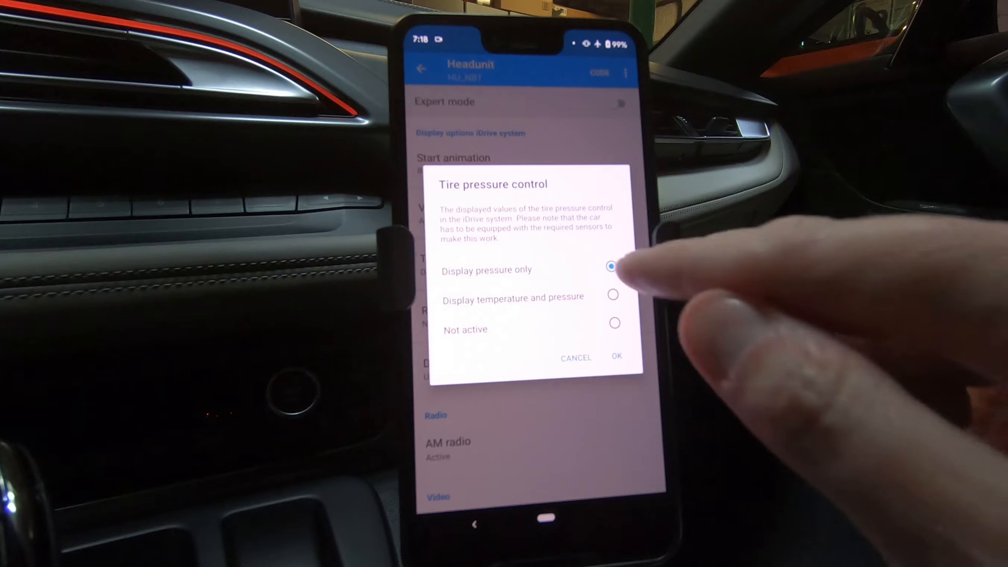
left_click(612, 295)
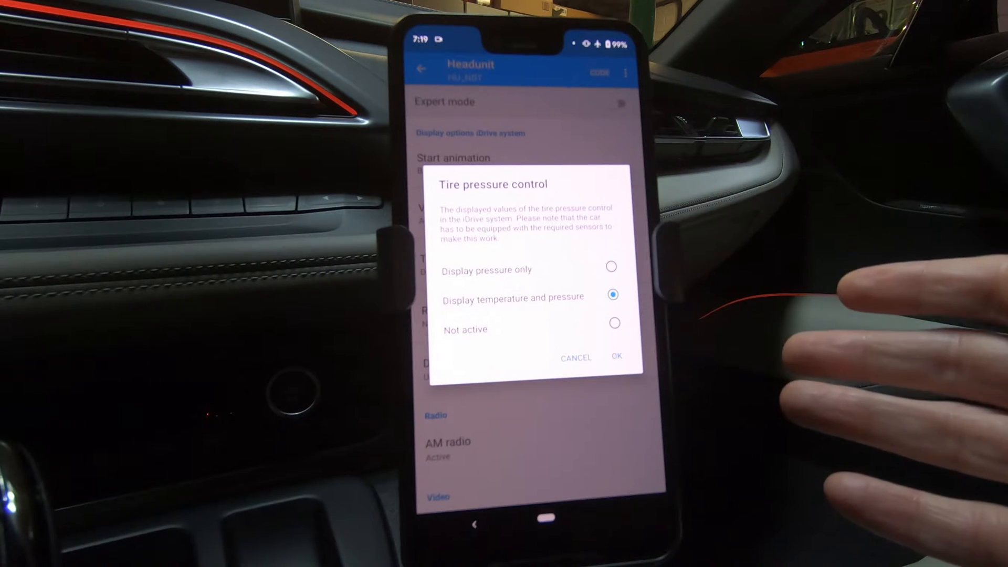
left_click(617, 357)
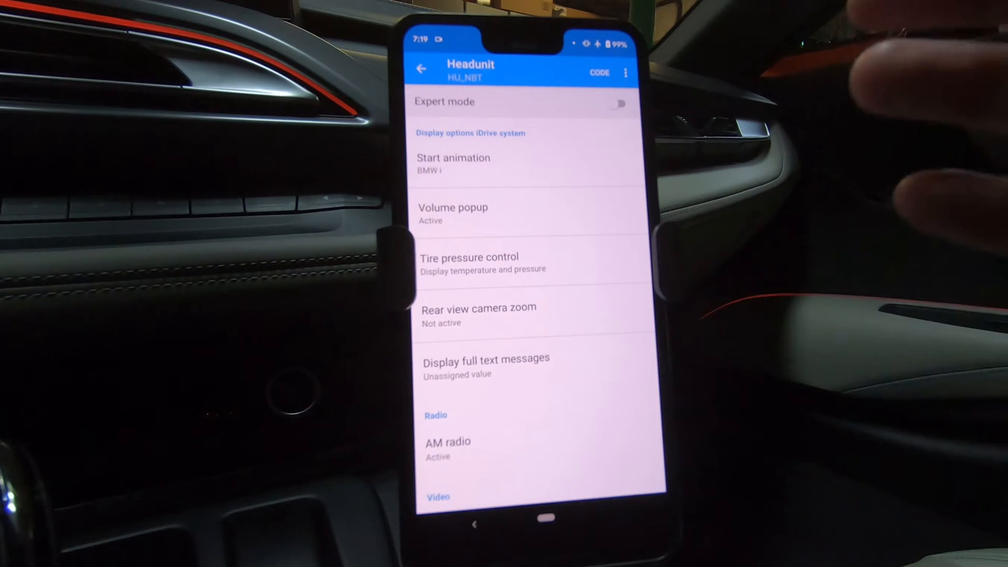
left_click(599, 72)
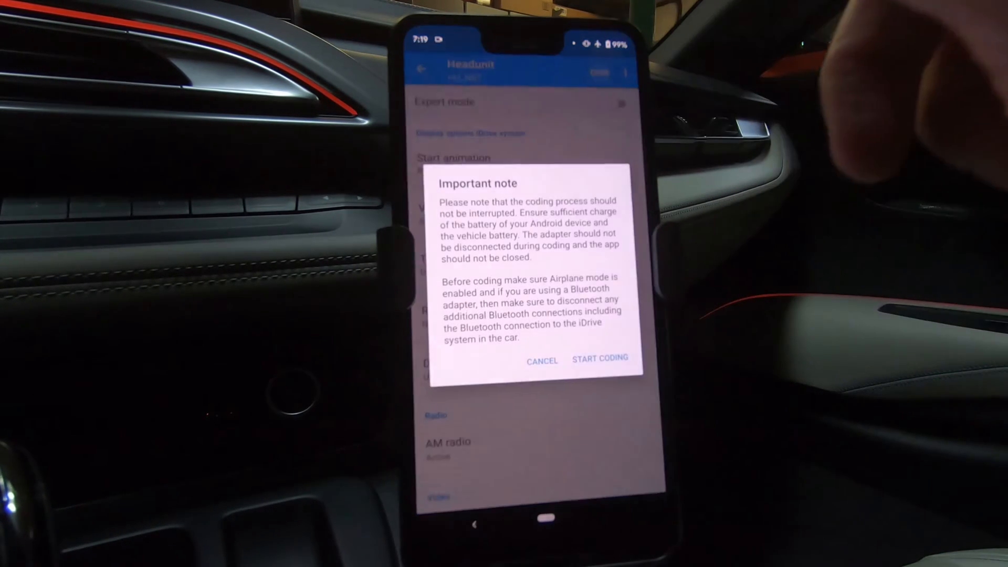
Start writing the AM radio and tire display changes to the head unit
left_click(599, 359)
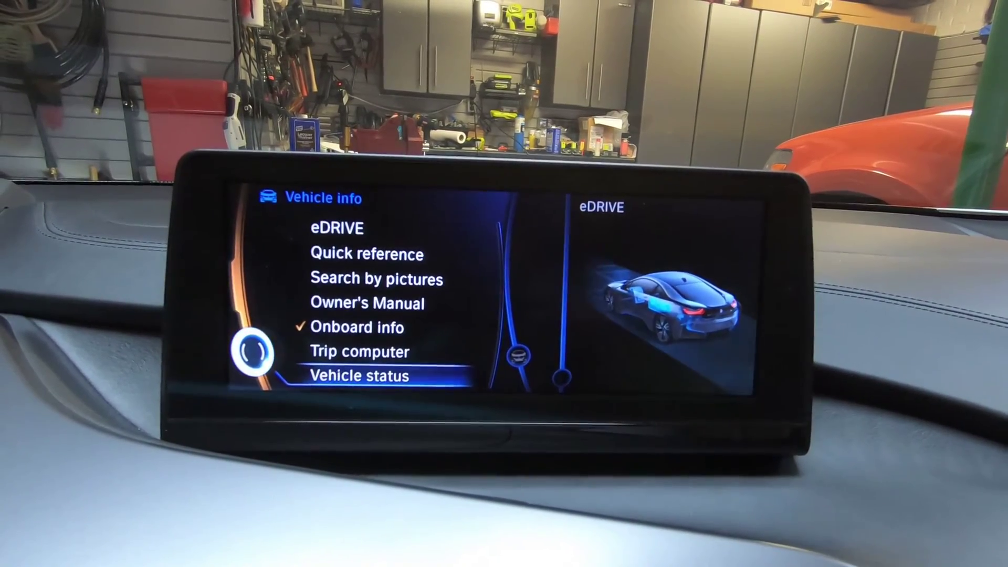
Open the iDrive radio menu and select AM as the source
left_click(360, 376)
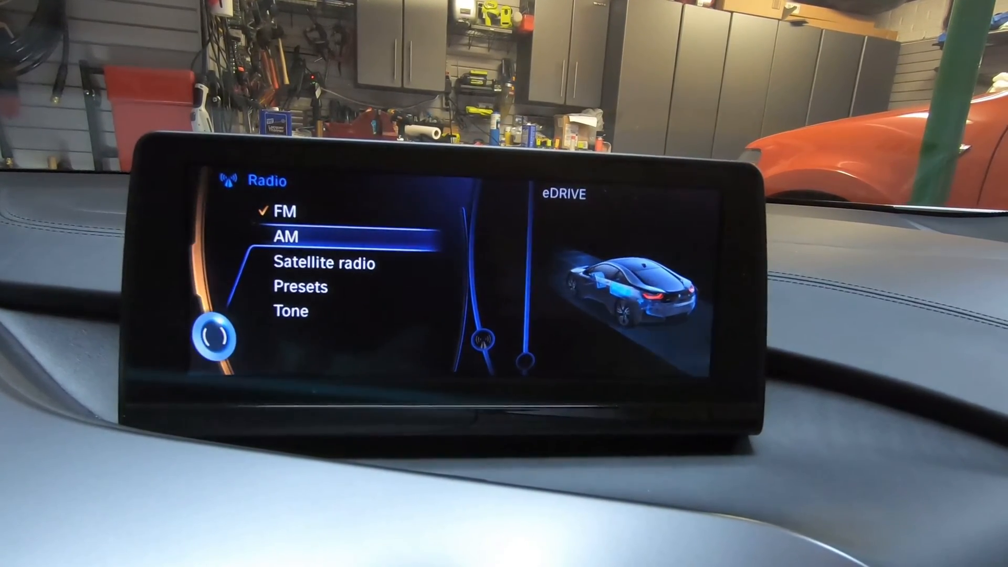
left_click(284, 236)
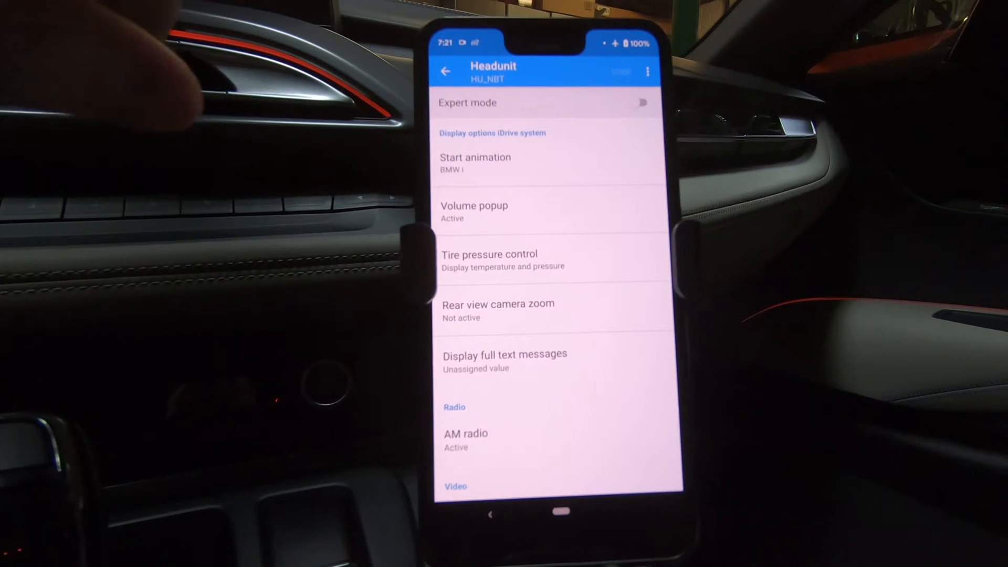
Return to the control unit list and open Body Domain Controller
left_click(447, 70)
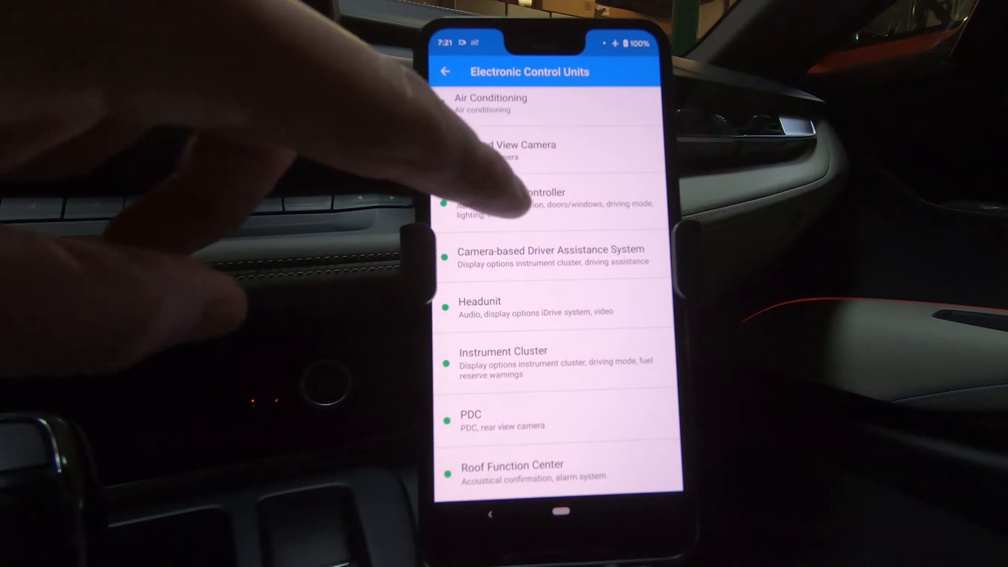
left_click(536, 199)
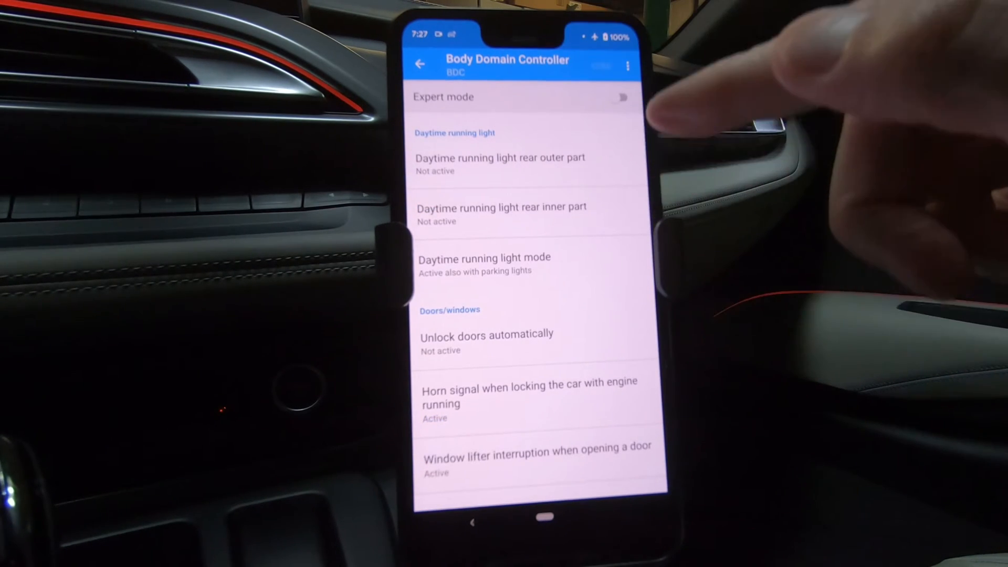
Set automatic mirror fold/unfold and fold with convenient closing to Active
left_click(498, 157)
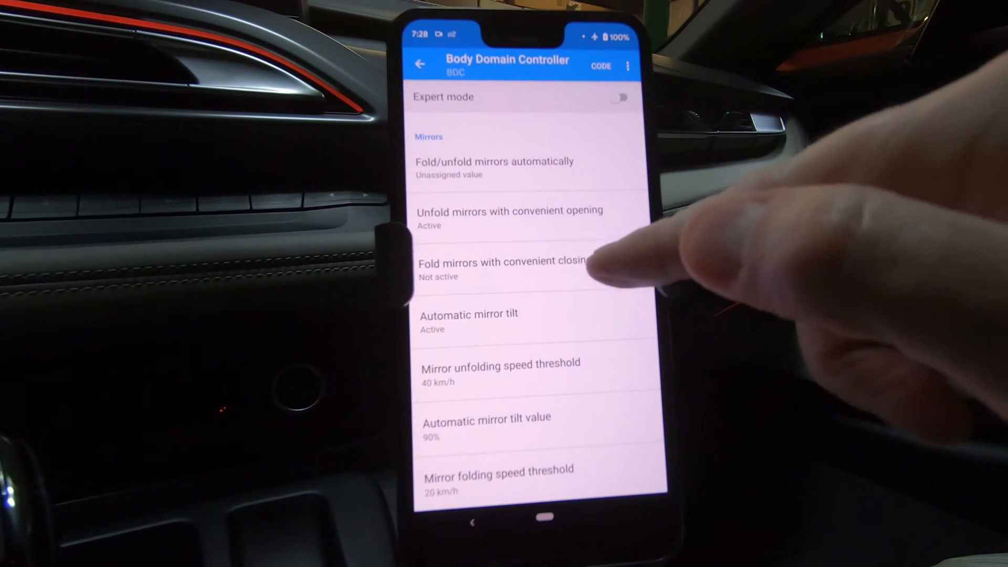
left_click(507, 263)
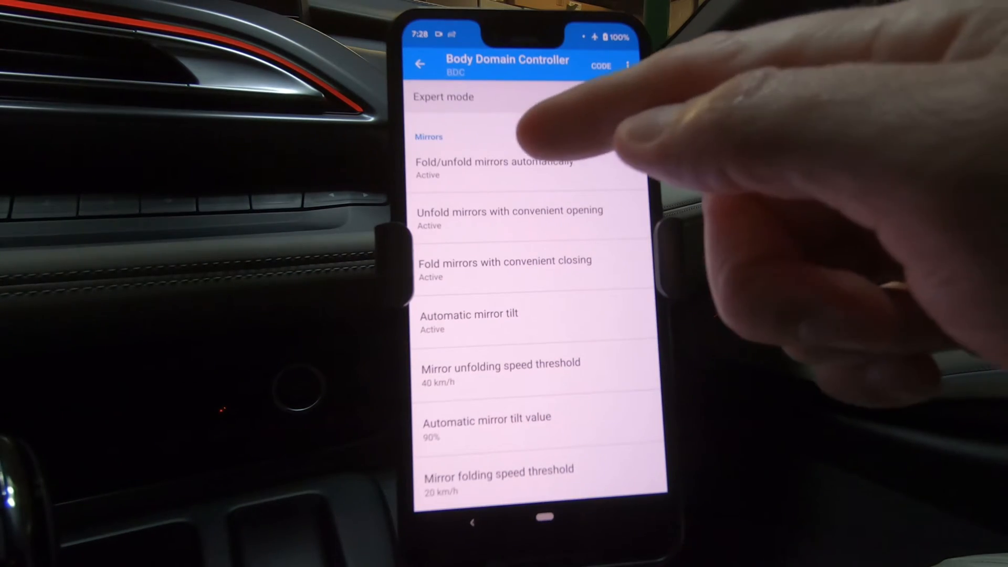
left_click(493, 165)
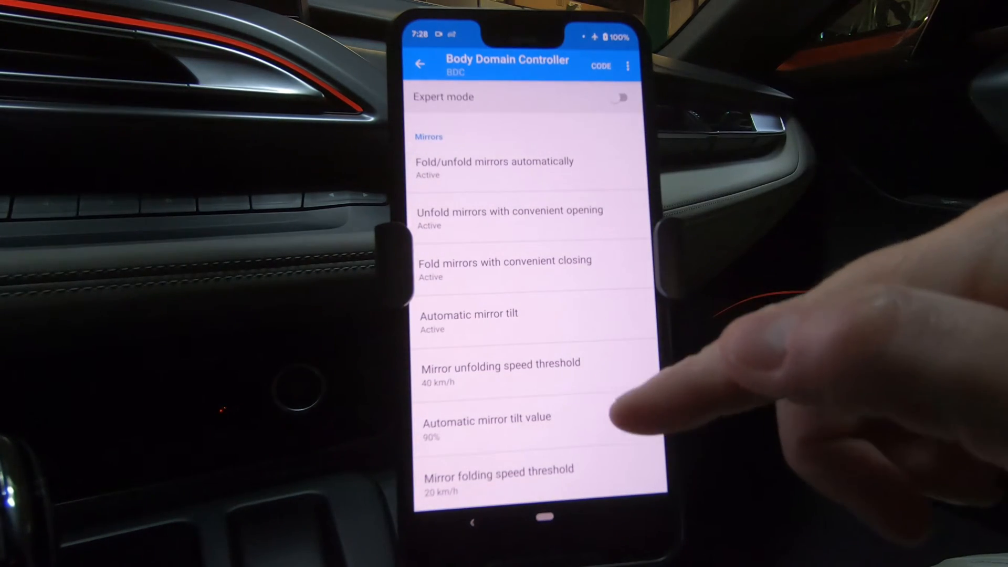
left_click(601, 65)
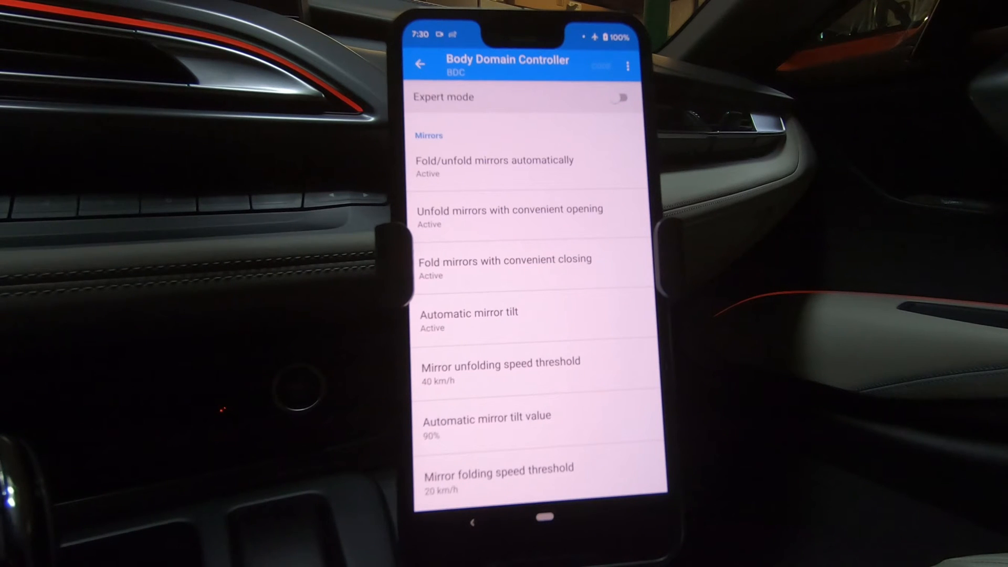
Return to the control unit list and open Roof Function Center
left_click(421, 63)
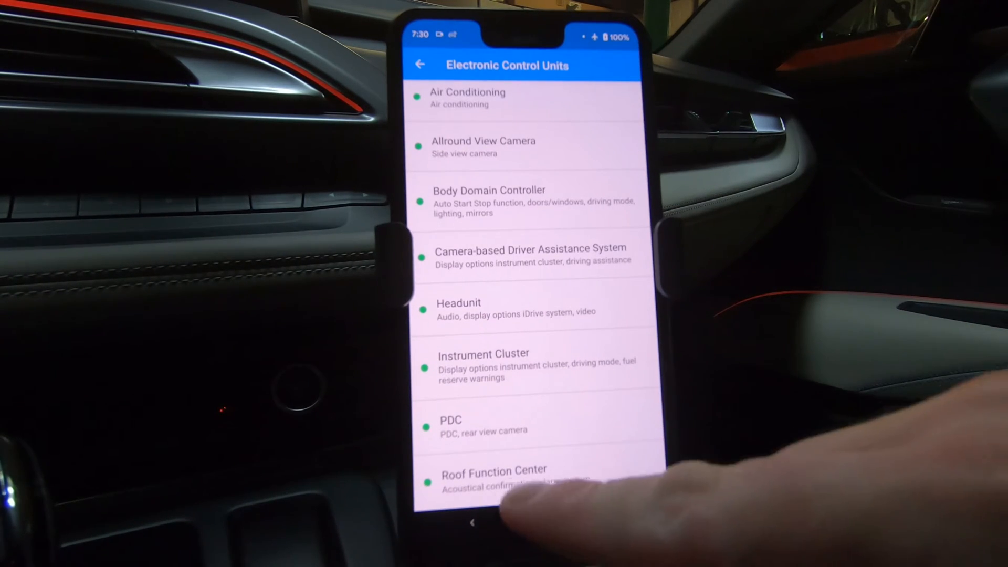
left_click(499, 477)
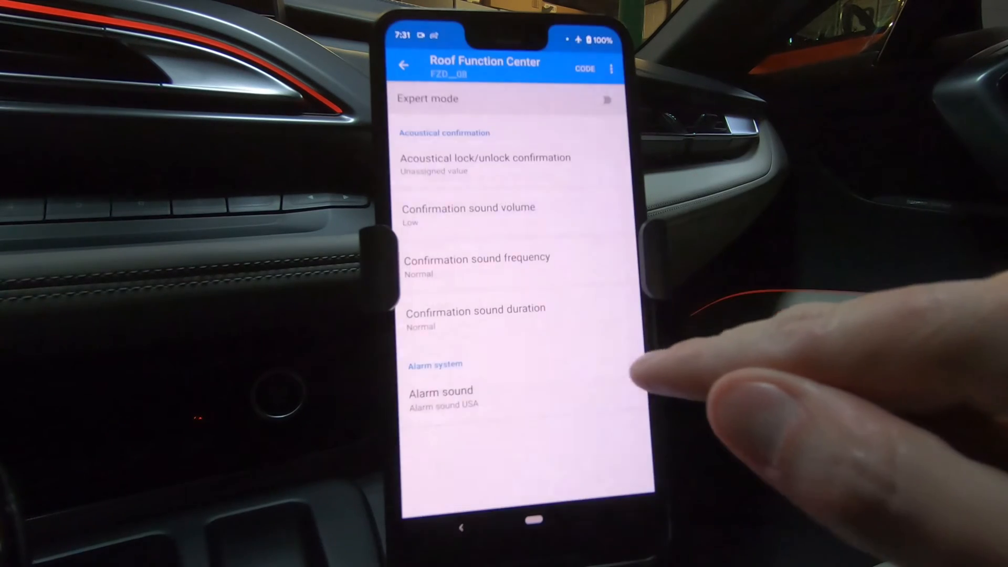
Code the Roof Function Center confirmation sound to Low frequency and Short duration, then return to the control units
left_click(477, 258)
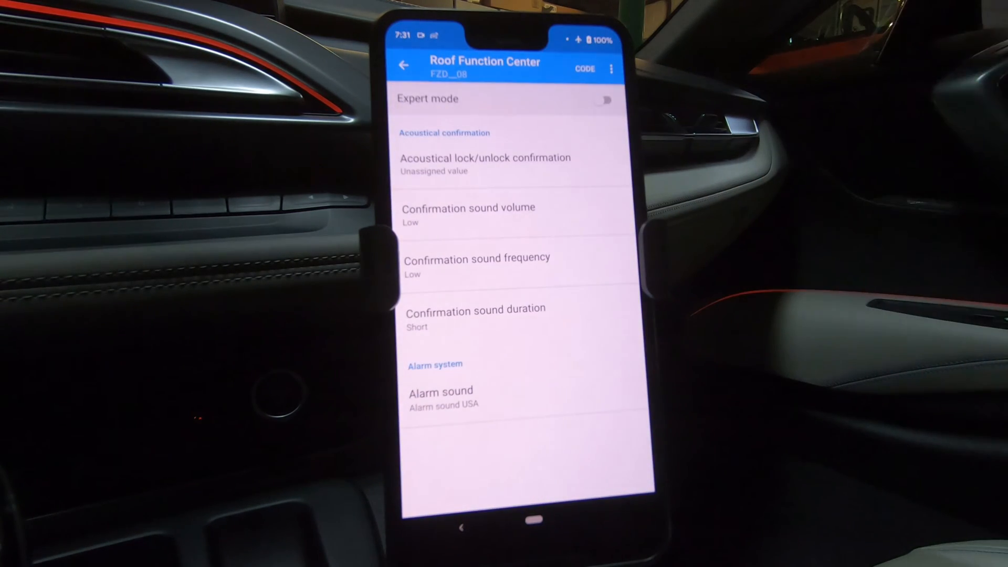
left_click(585, 68)
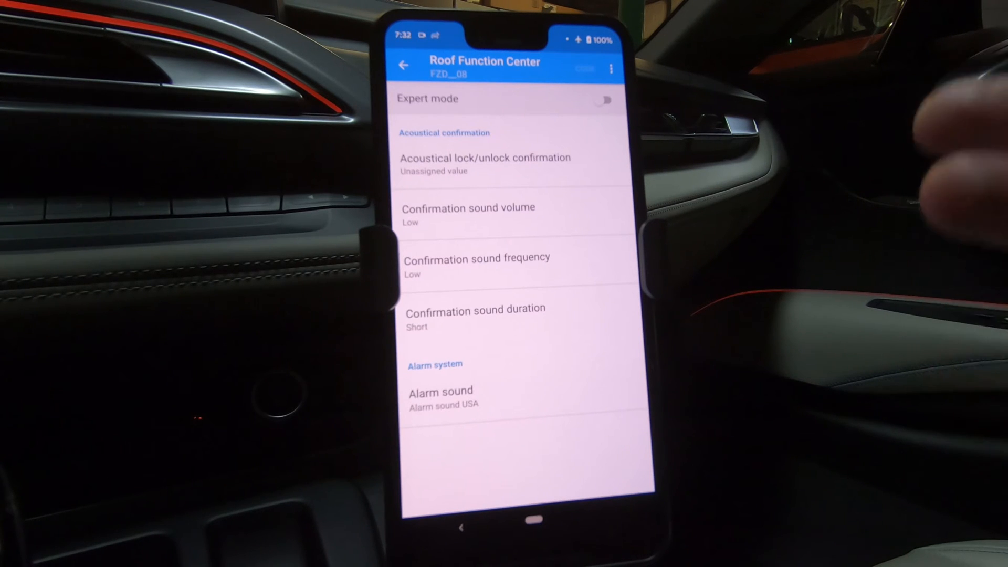
left_click(404, 63)
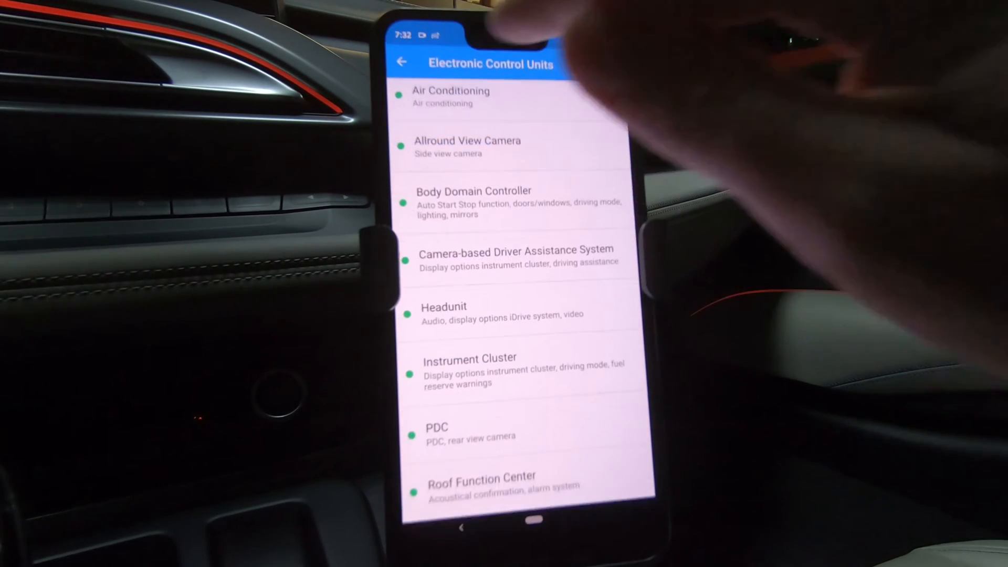